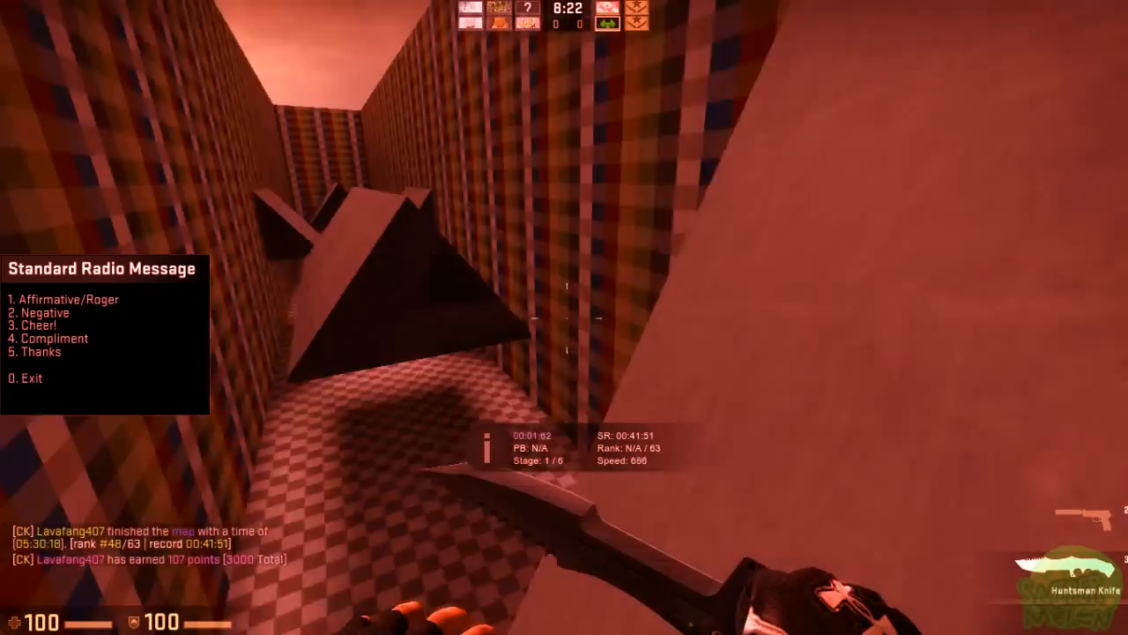
{"action": "mouse_move", "coordinate": [564, 317]}
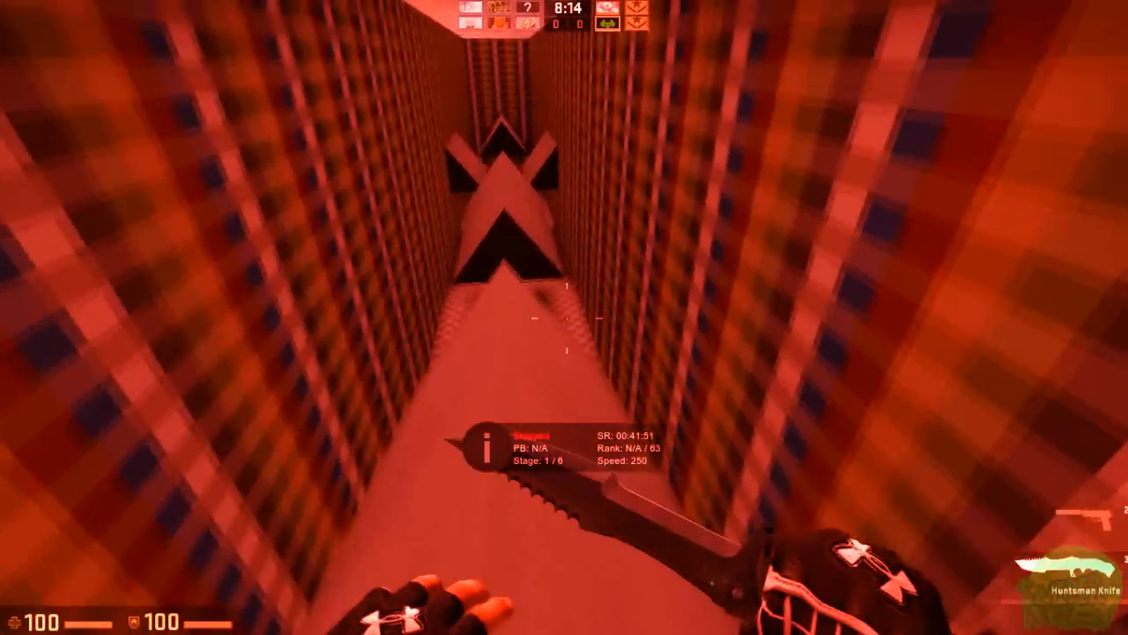
{"action": "mouse_move", "coordinate": [565, 317]}
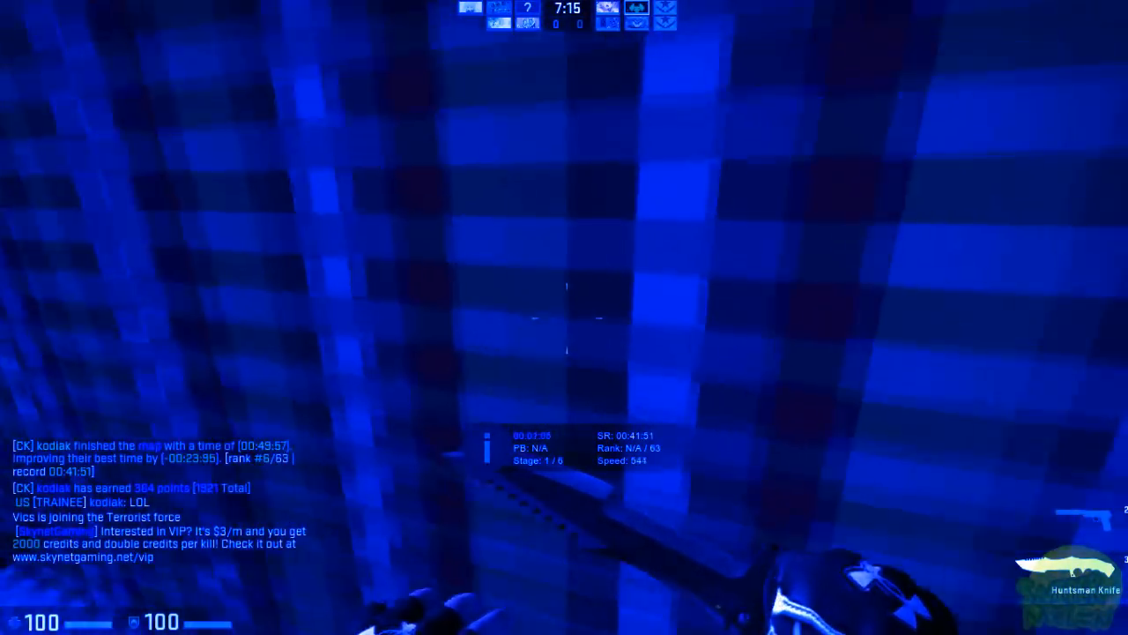
Send all-chat the boast "NO ONE CAN TOP MY SKILLS, N-WOOOOOOOROS".
{"action": "key", "text": "y"}
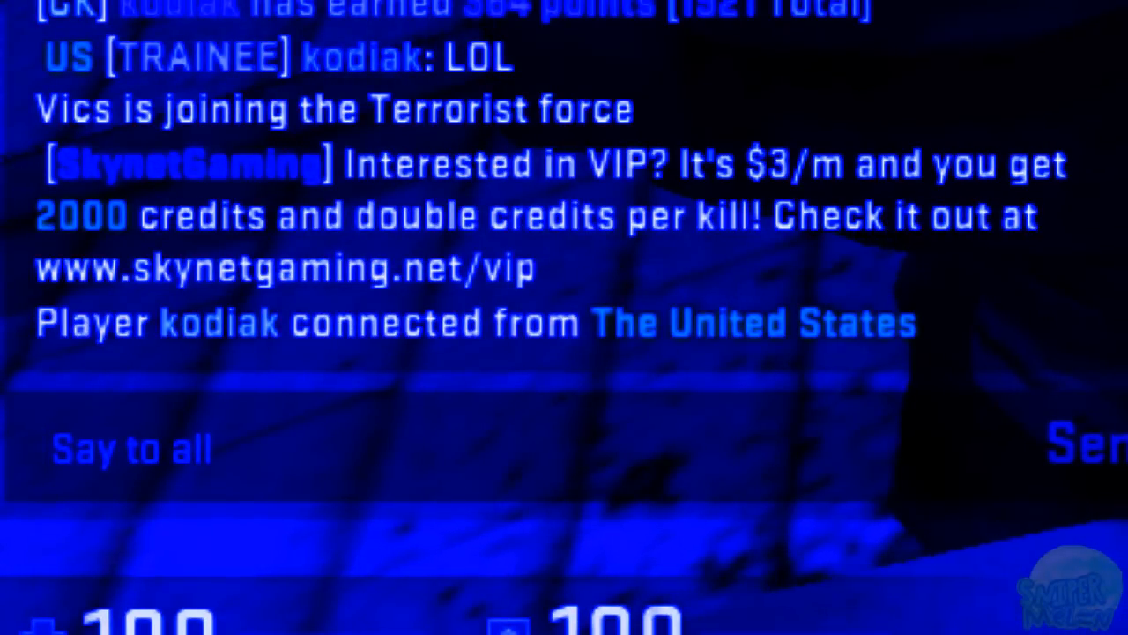
{"action": "type", "text": "NO ONE CAN TOP MY S"}
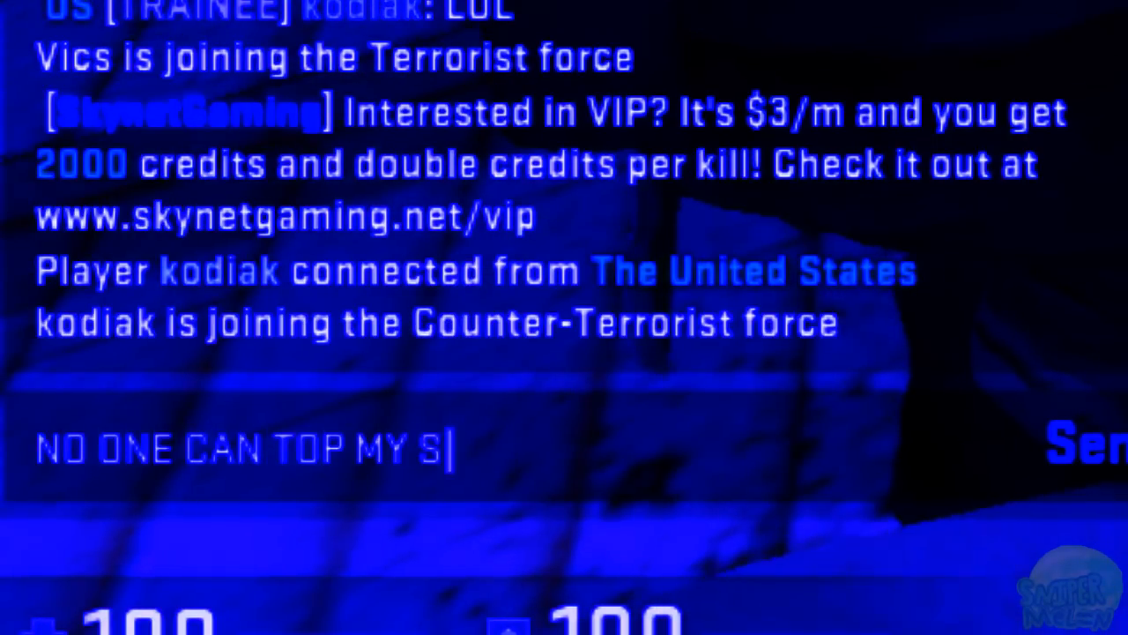
{"action": "type", "text": "KILLS,"}
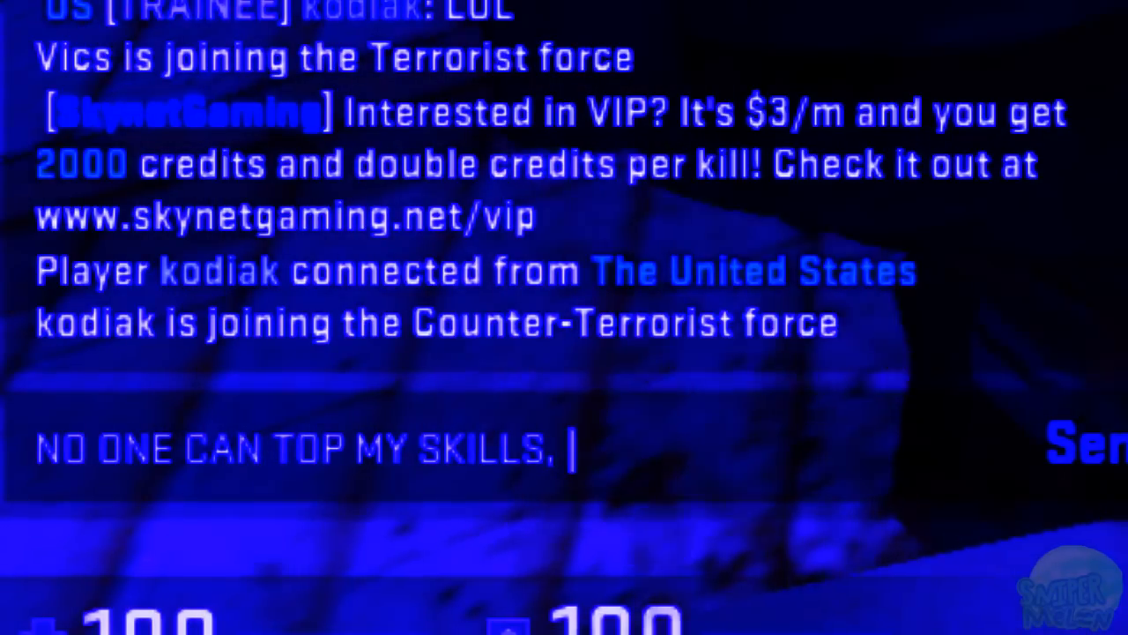
{"action": "type", "text": "N-WOO"}
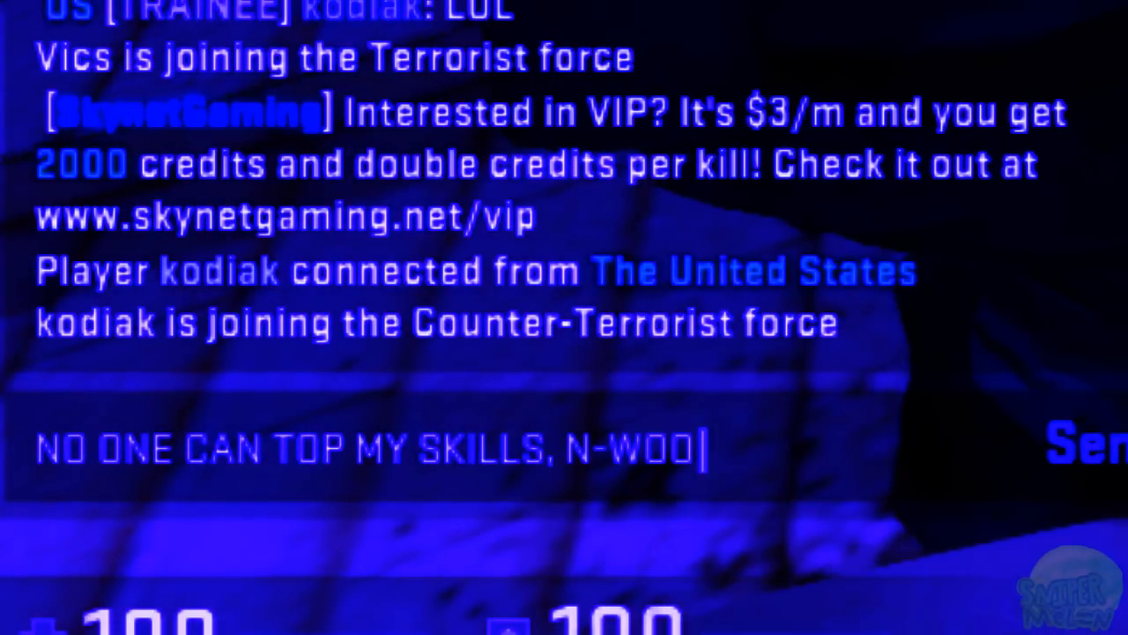
{"action": "type", "text": "OOOOOROS"}
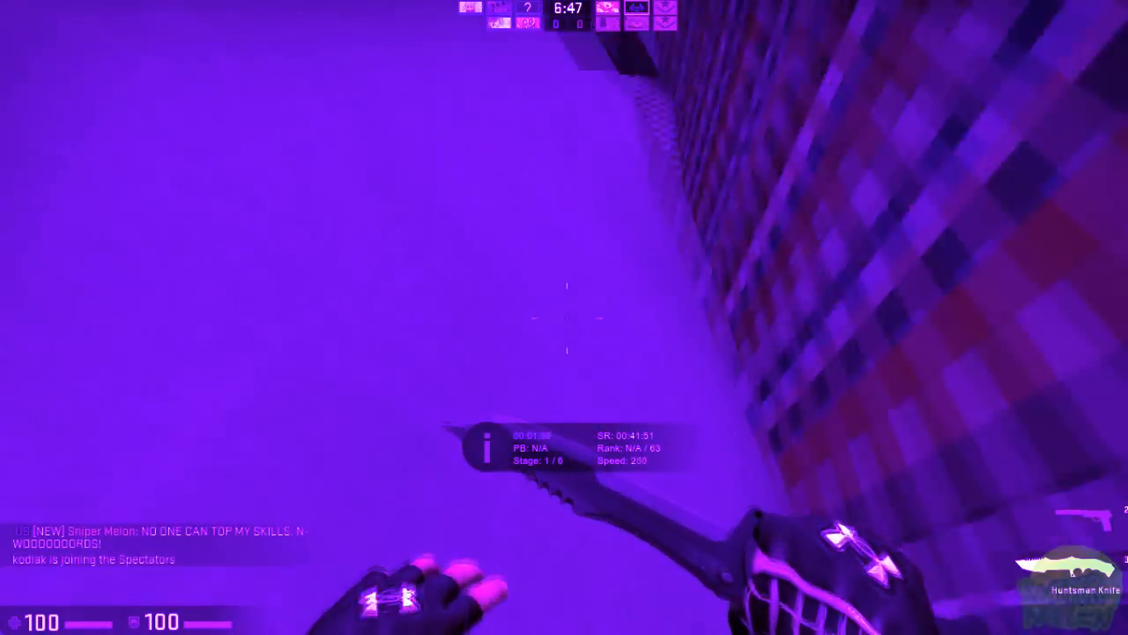
{"action": "mouse_move", "coordinate": [564, 317]}
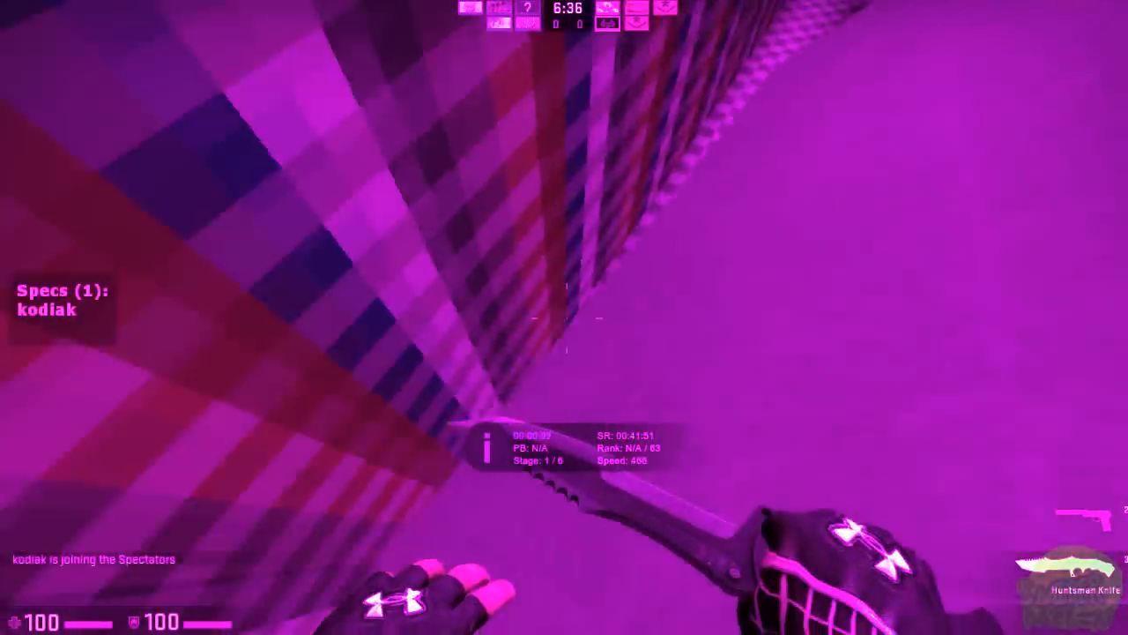
{"action": "mouse_move", "coordinate": [564, 317]}
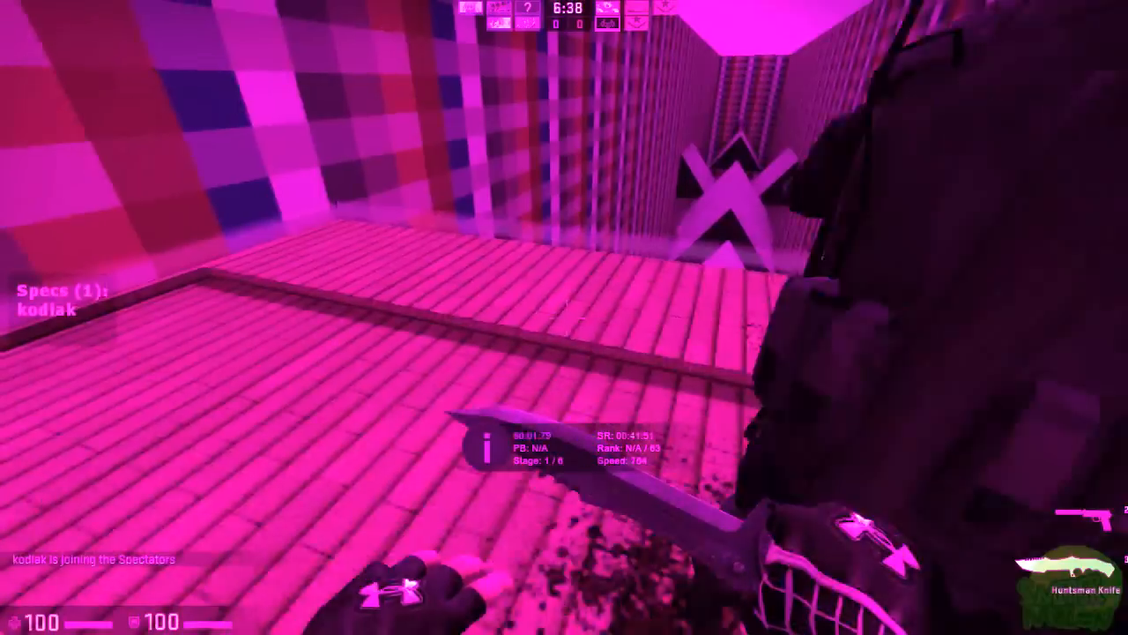